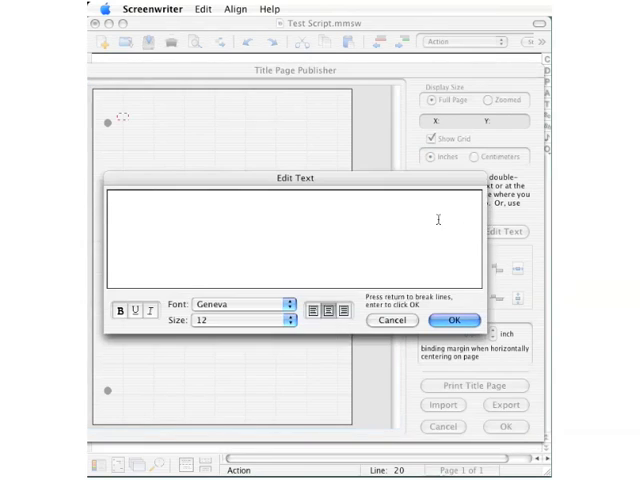
# Step: Choose Courier MM Screenwriter from the Font list for the title page text
pyautogui.click(240, 304)
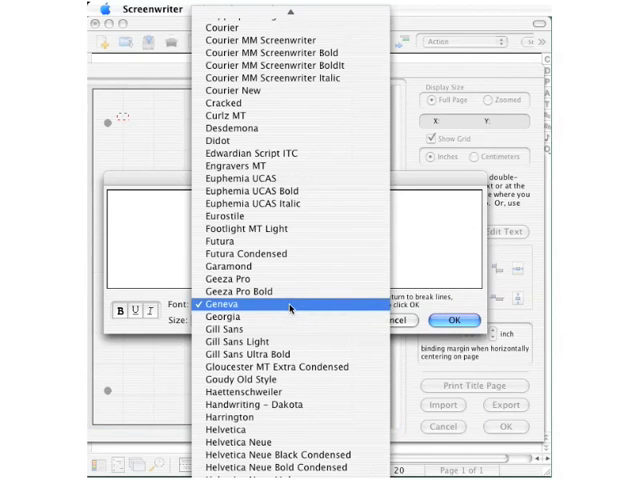
pyautogui.moveTo(290, 253)
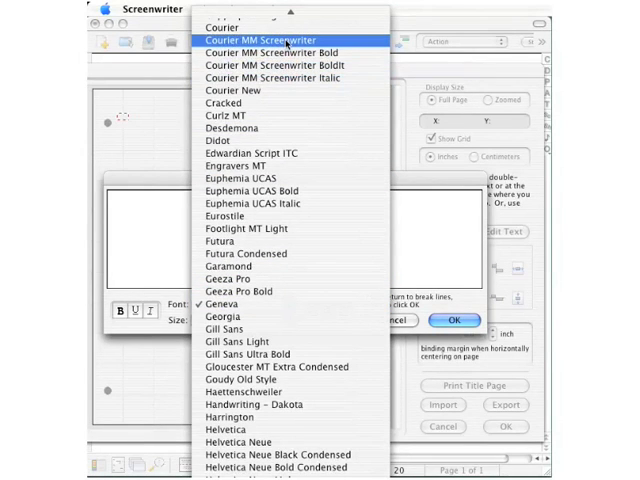
pyautogui.click(260, 40)
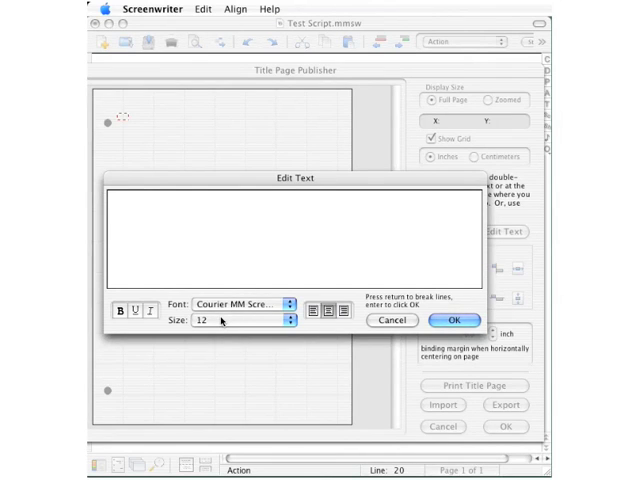
# Step: Enter 'YOUR TITLE HERE / by / Your Name Here', removing 'an original screenplay'
pyautogui.click(298, 200)
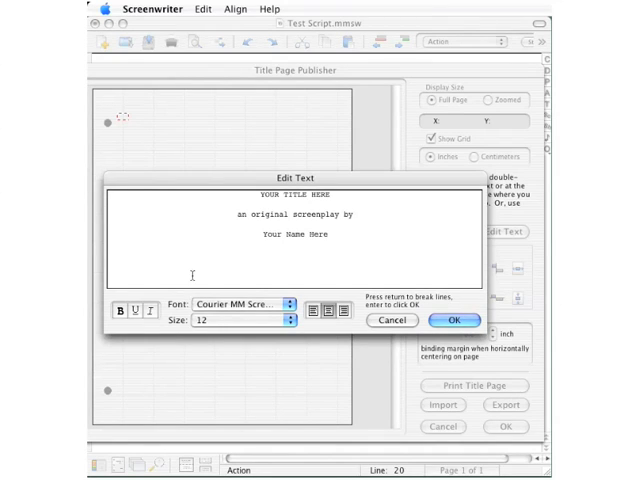
pyautogui.doubleClick(255, 213)
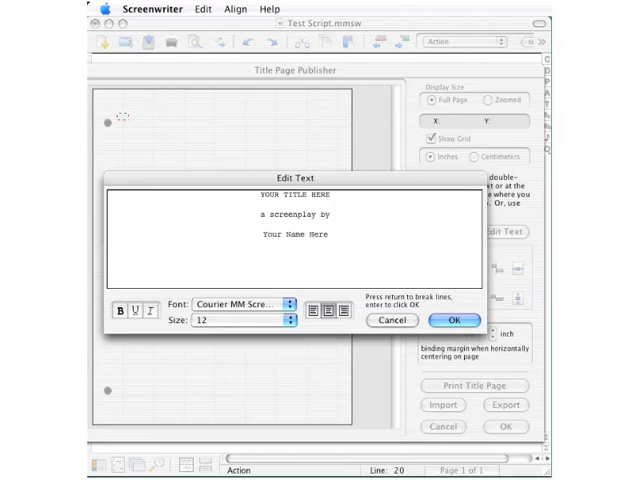
pyautogui.doubleClick(295, 214)
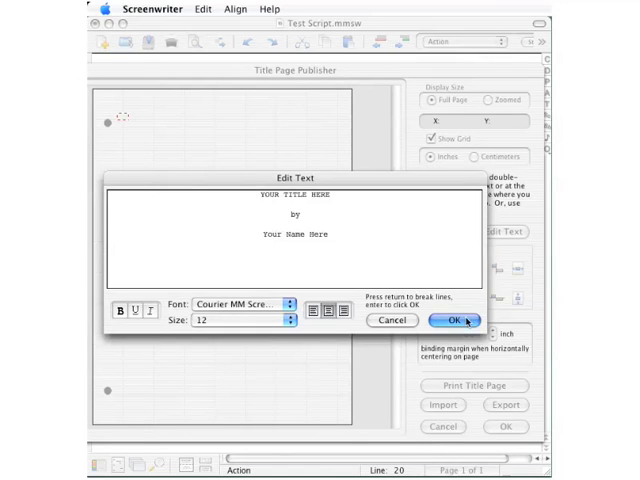
pyautogui.click(454, 320)
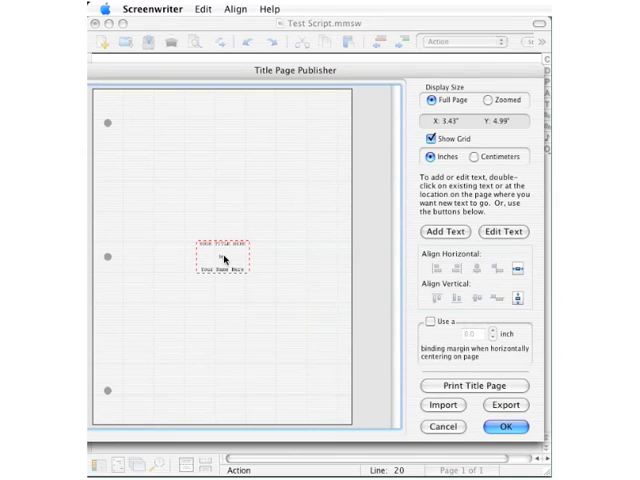
# Step: Drag the title block about three inches from the top and centre it horizontally
pyautogui.moveTo(222, 258); pyautogui.dragTo(218, 195)
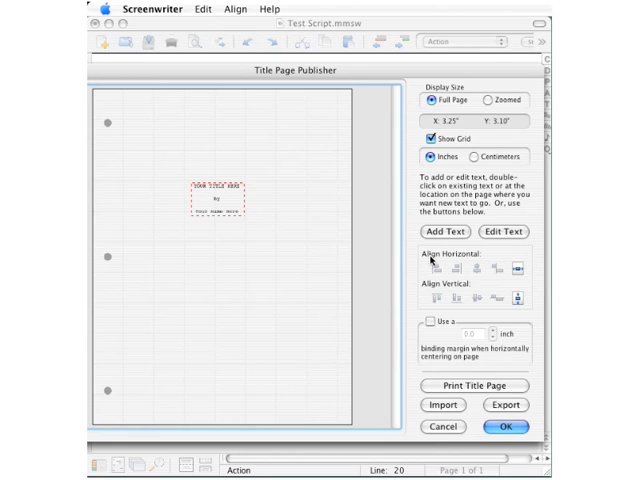
pyautogui.click(517, 270)
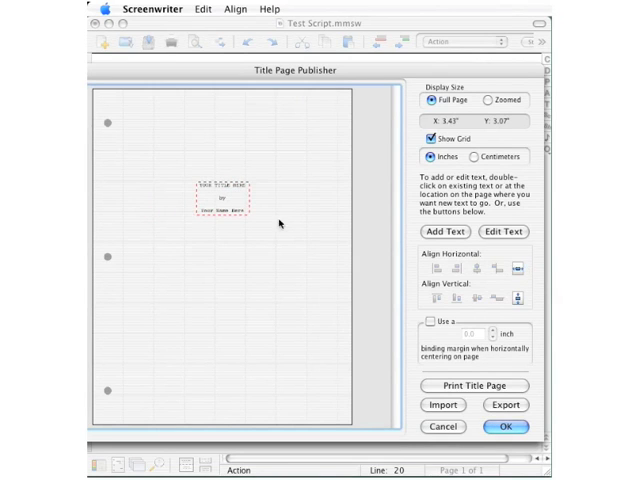
pyautogui.moveTo(370, 248)
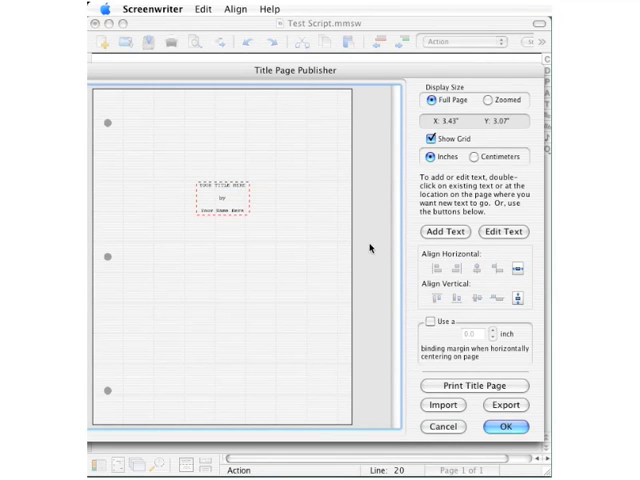
pyautogui.moveTo(461, 315)
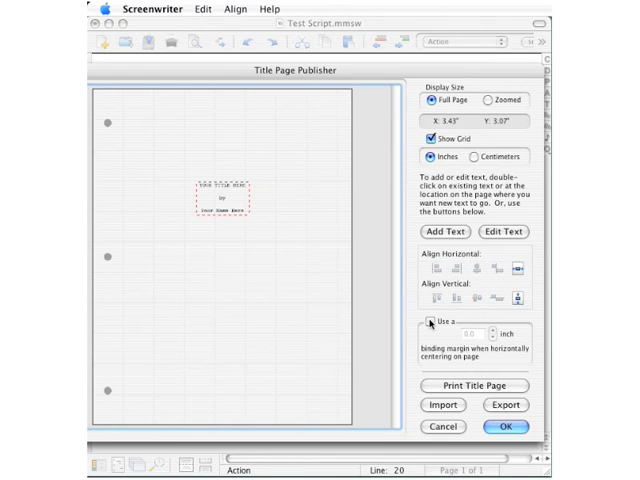
# Step: Enable a 0.5-inch binding margin for horizontal centring
pyautogui.click(429, 323)
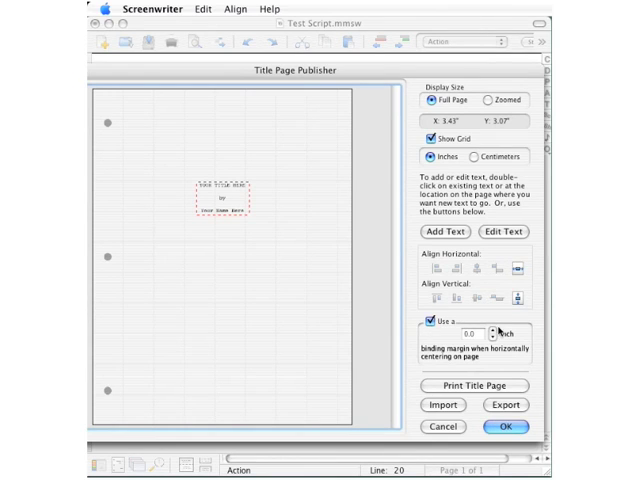
pyautogui.click(491, 330)
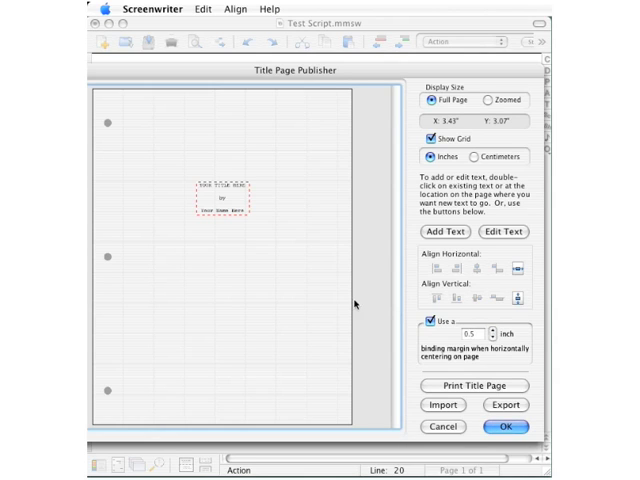
pyautogui.moveTo(535, 277)
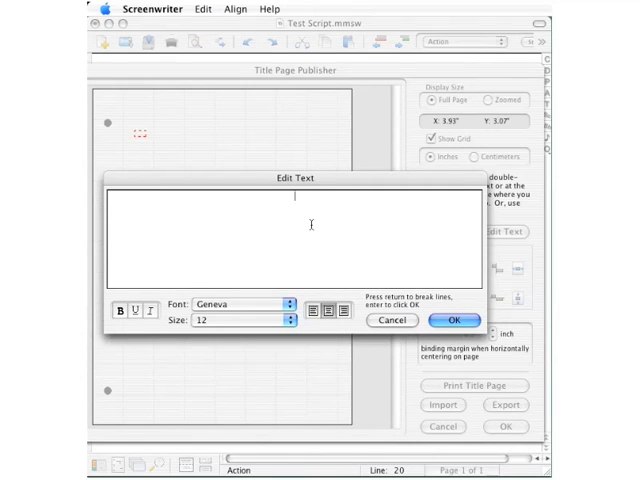
pyautogui.write('Your Name')
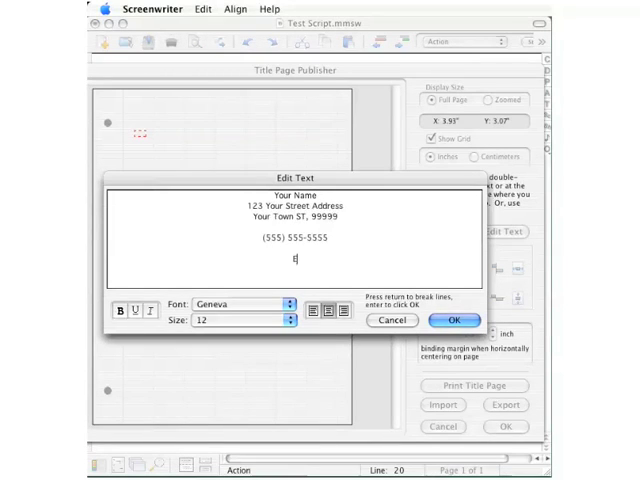
pyautogui.write('Email@YourDomain.com')
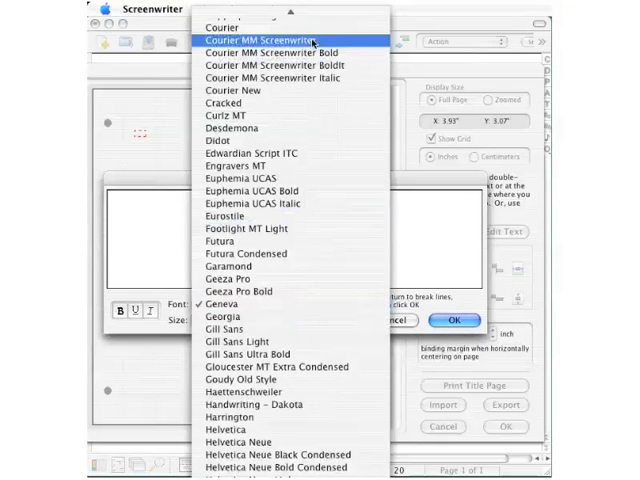
pyautogui.click(286, 29)
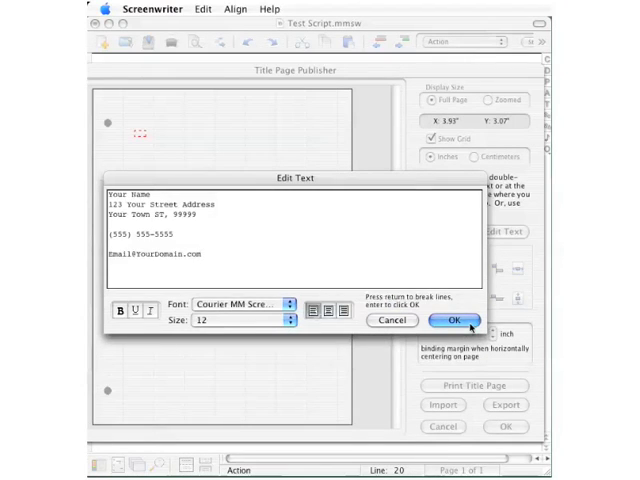
pyautogui.click(452, 320)
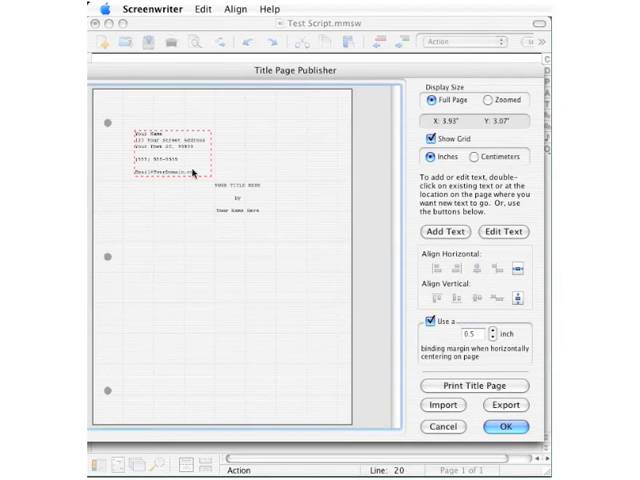
# Step: Drag the contact block to the title page's lower-right corner
pyautogui.moveTo(160, 150); pyautogui.dragTo(225, 350)
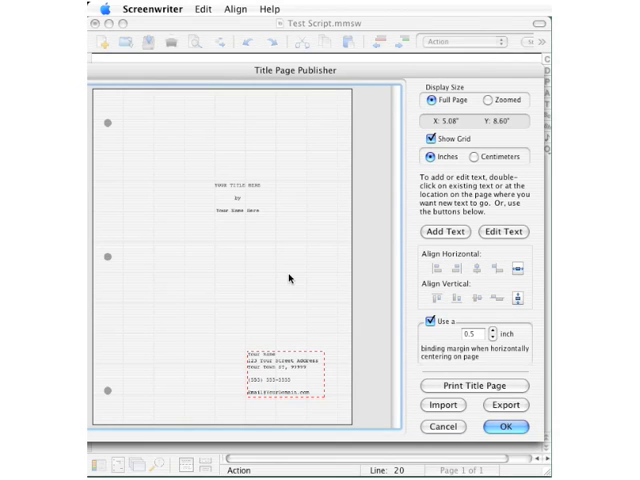
pyautogui.moveTo(531, 398)
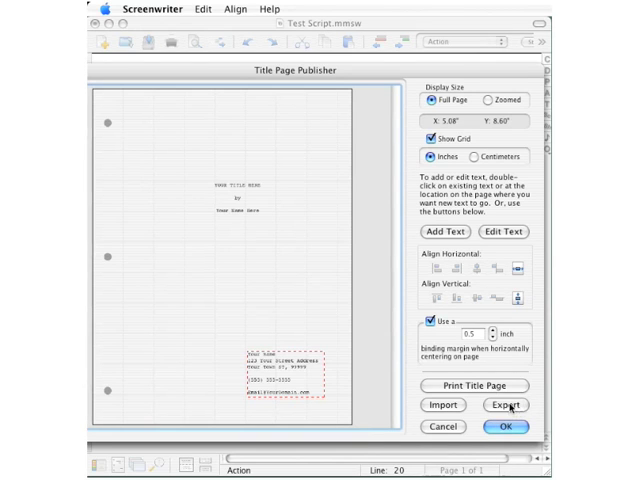
# Step: Export the title page as a file named 'Title page'
pyautogui.click(505, 405)
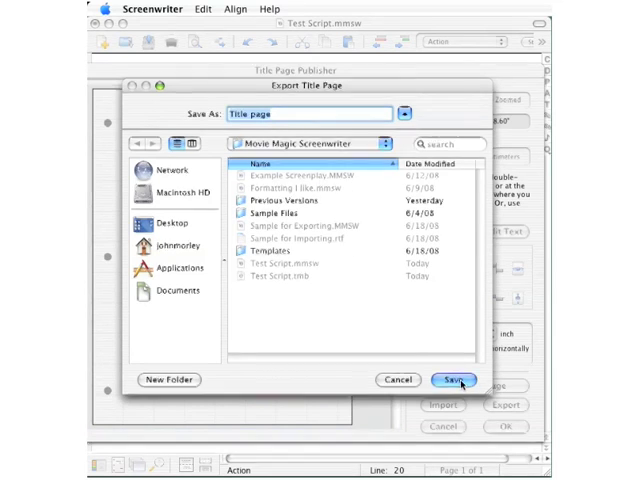
pyautogui.click(453, 380)
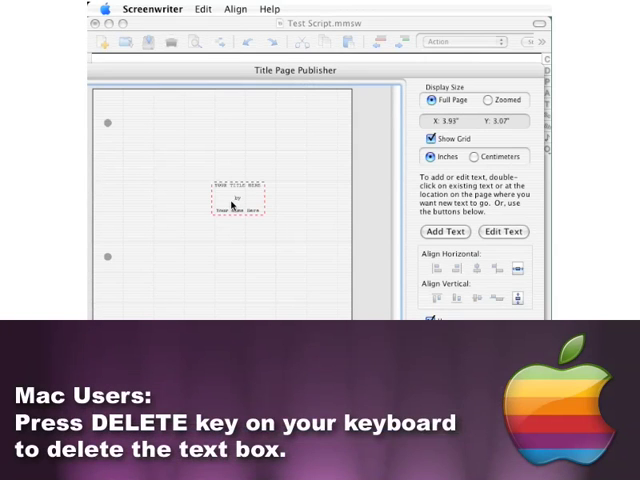
# Step: Delete the title and contact text blocks from the page
pyautogui.press('Delete')
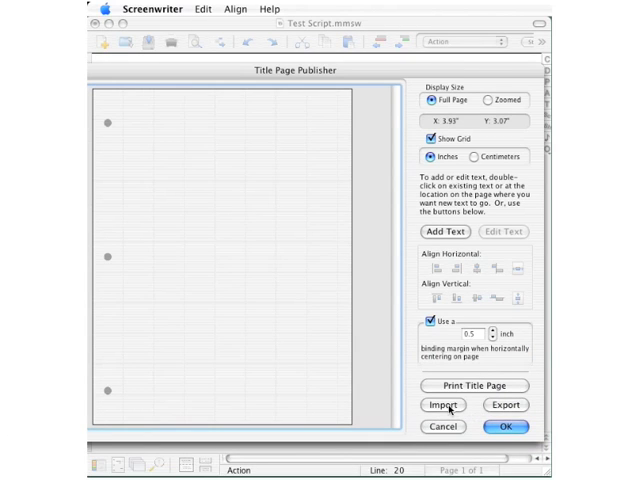
# Step: Import the 'Title page' file and close the Title Page Publisher
pyautogui.click(442, 405)
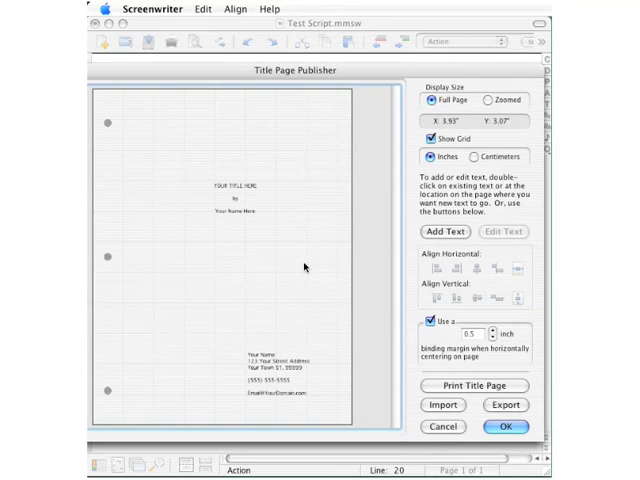
pyautogui.moveTo(288, 270)
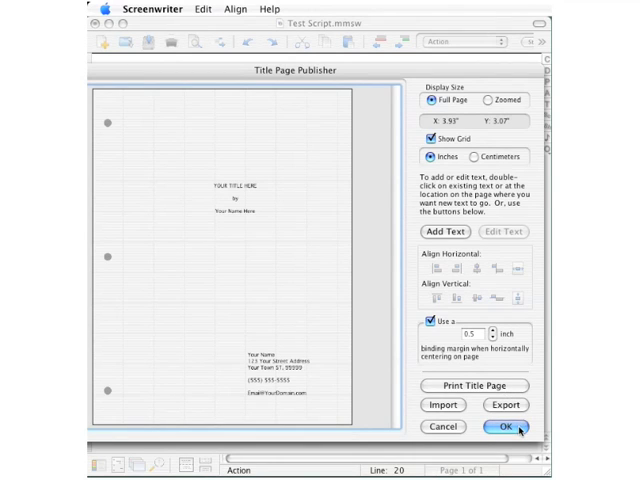
pyautogui.click(506, 427)
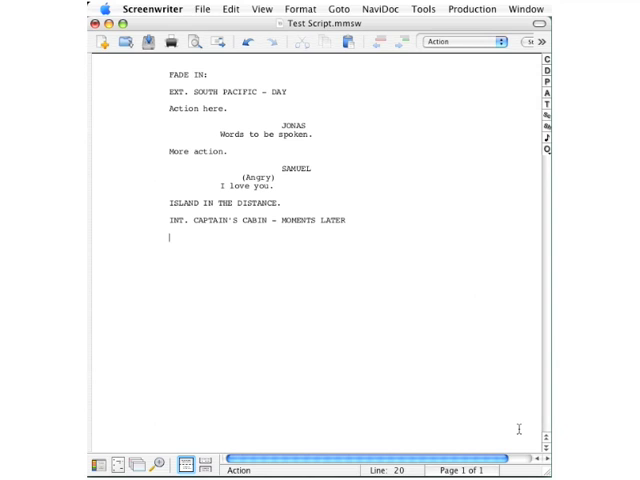